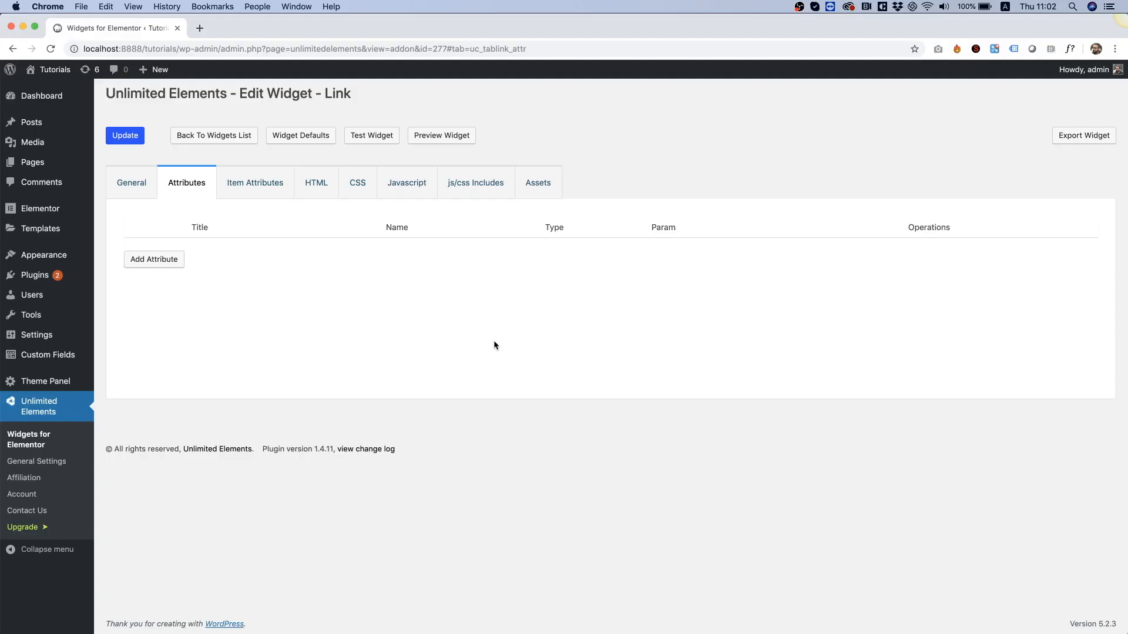
{"action": "mouse_move", "coordinate": [148, 267]}
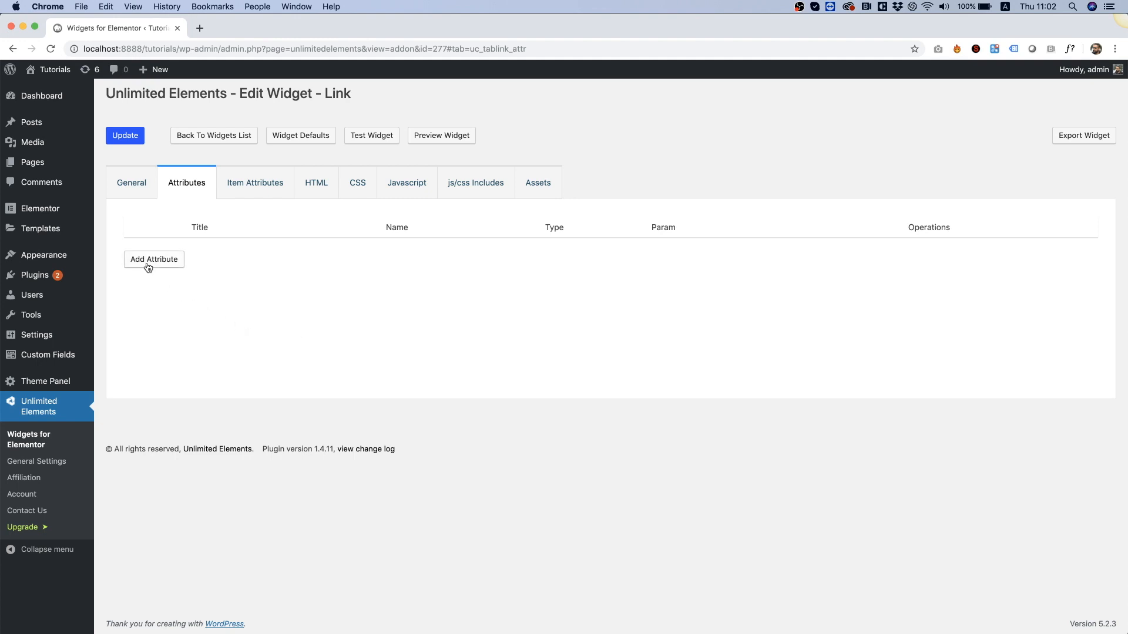
Add a Link-type attribute titled Link, named link, with default value #.
{"action": "left_click", "coordinate": [153, 259]}
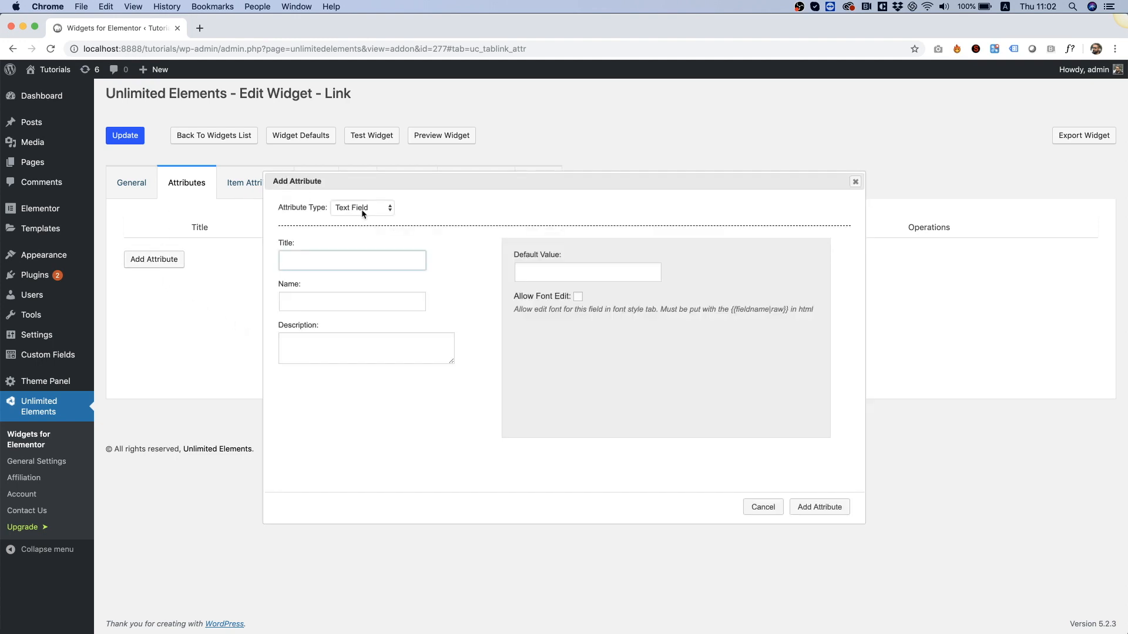
{"action": "left_click", "coordinate": [362, 208]}
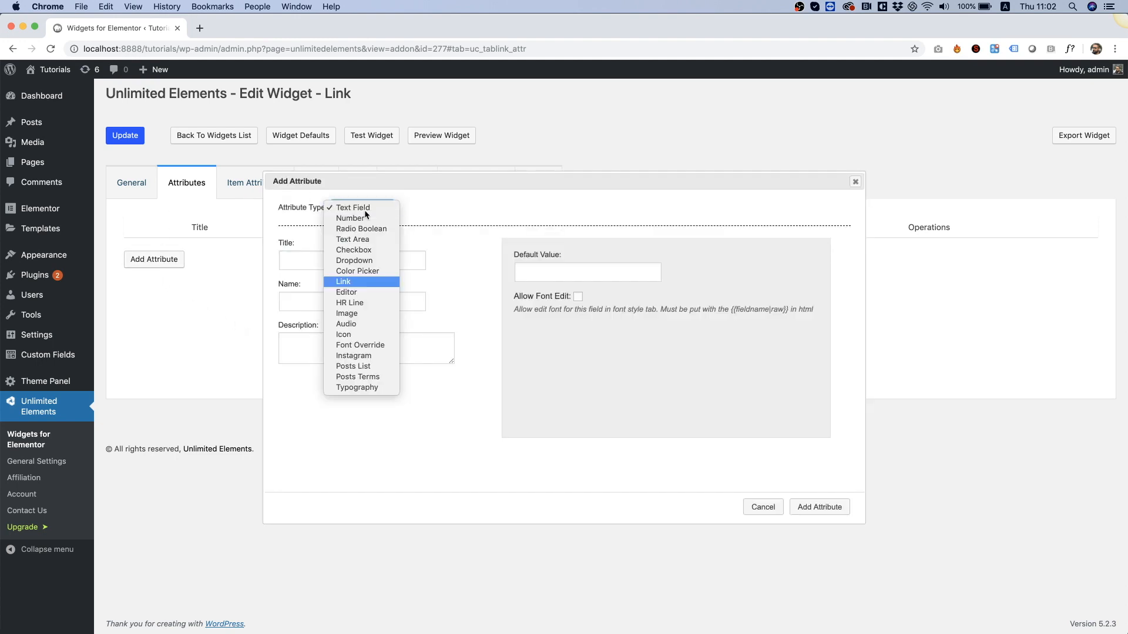
{"action": "left_click", "coordinate": [353, 207]}
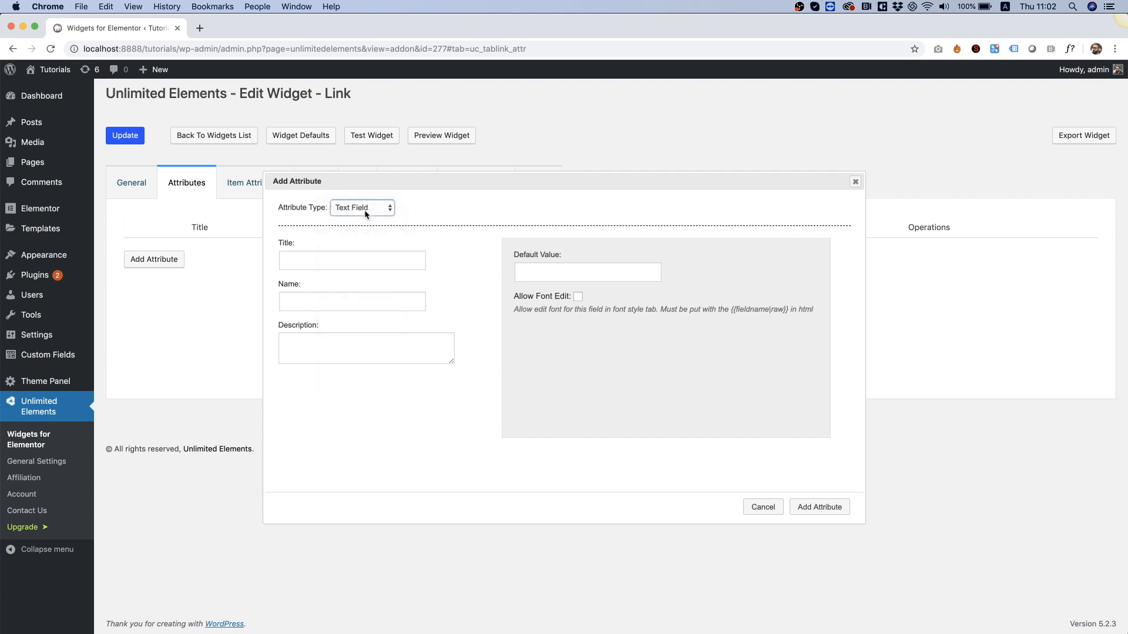
{"action": "left_click", "coordinate": [361, 207]}
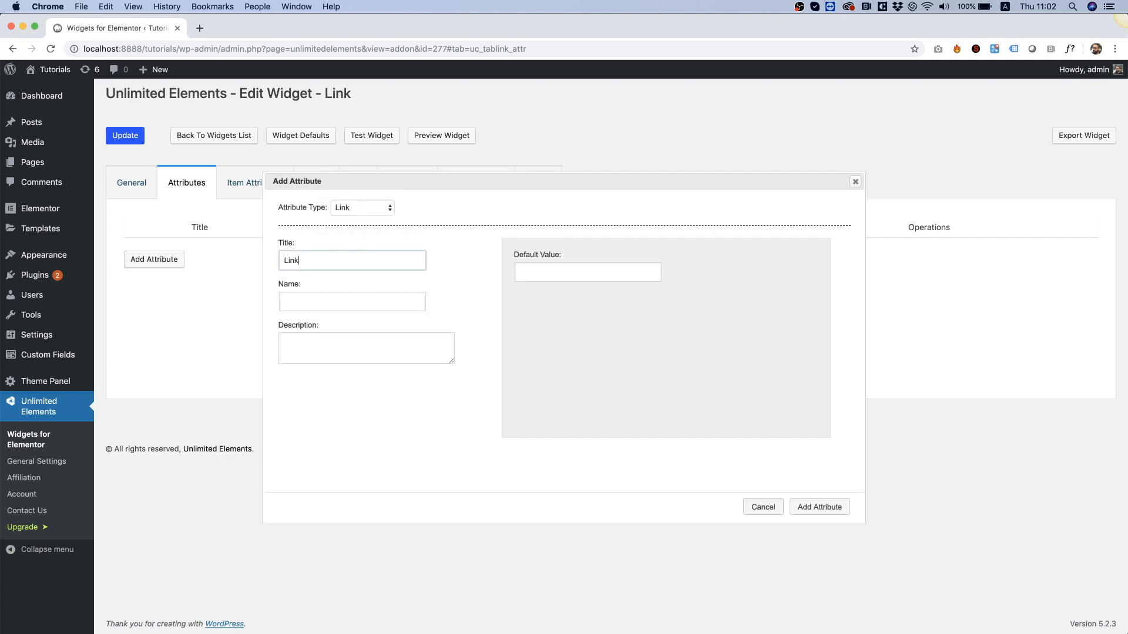
{"action": "left_click", "coordinate": [588, 272]}
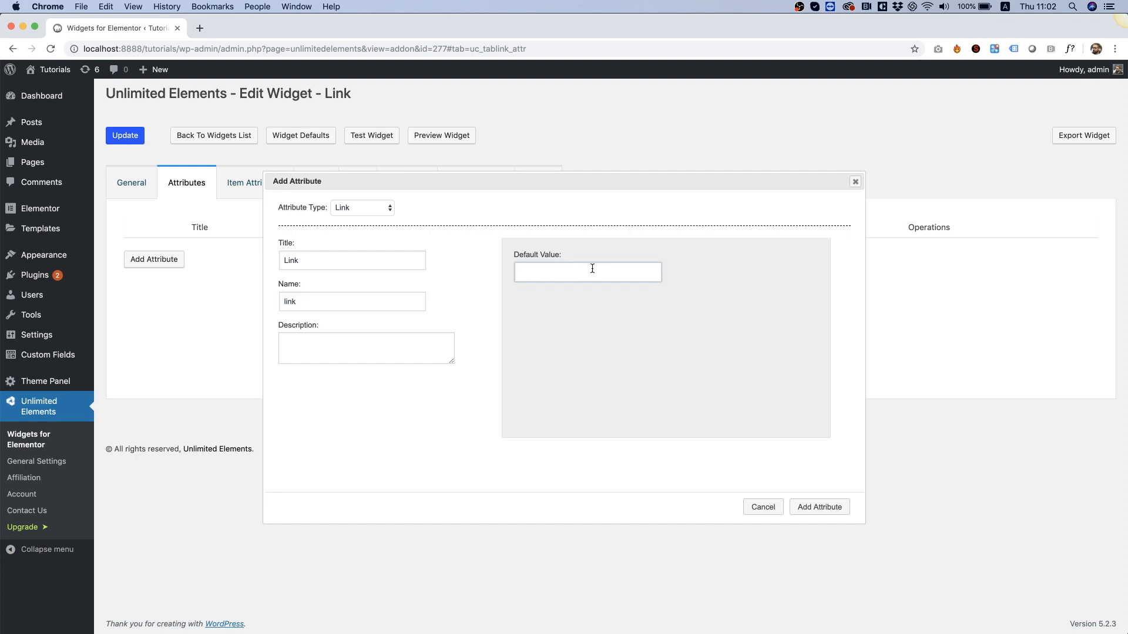
{"action": "type", "text": "#"}
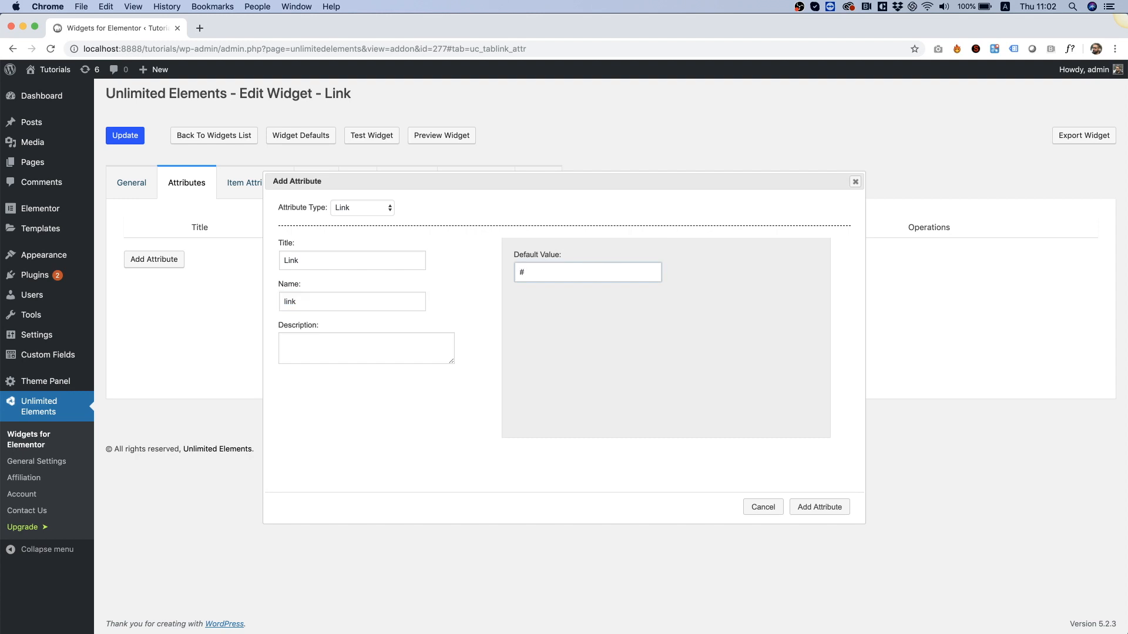
{"action": "left_click", "coordinate": [819, 507]}
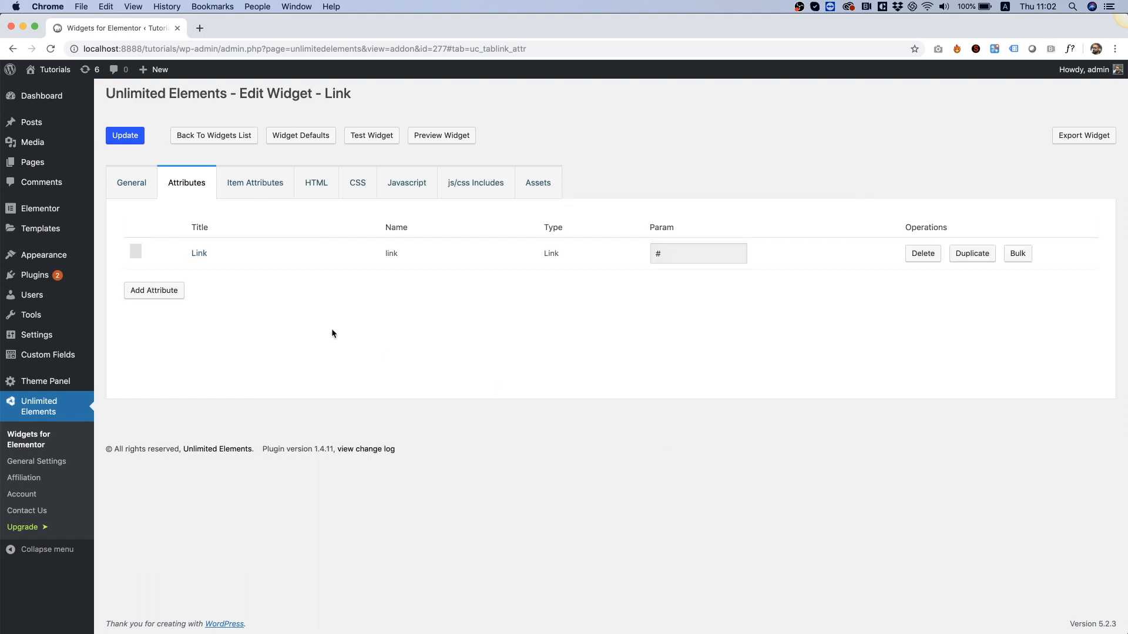
Write the widget HTML as <a href="{{link}}">Link Text</a>, inserting the {{link}} variable.
{"action": "left_click", "coordinate": [316, 183]}
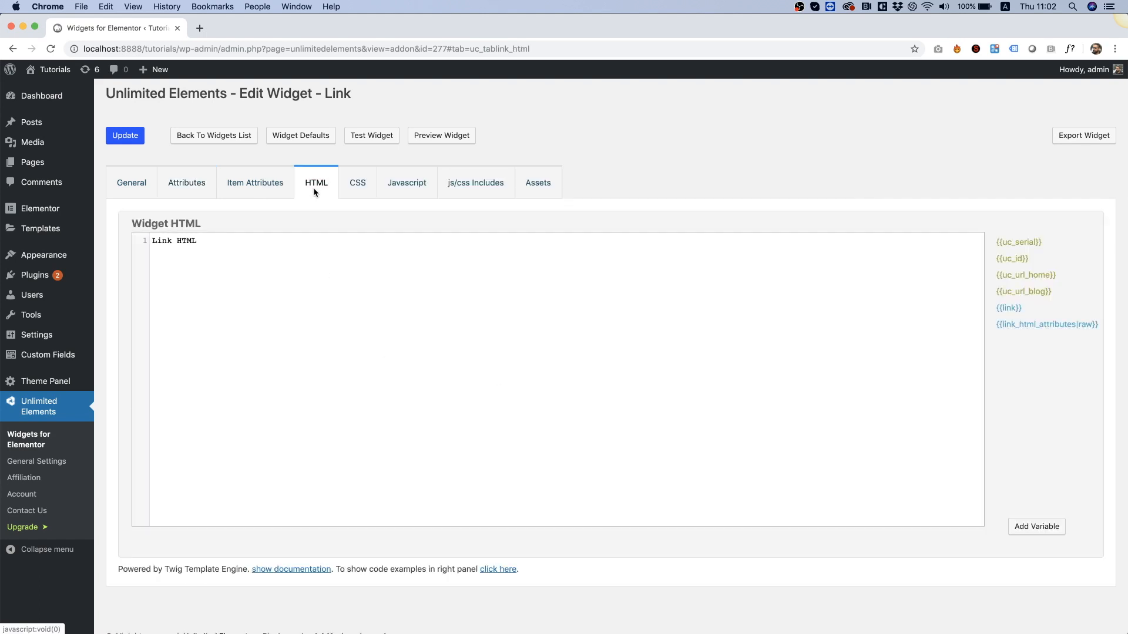
{"action": "mouse_move", "coordinate": [1009, 307]}
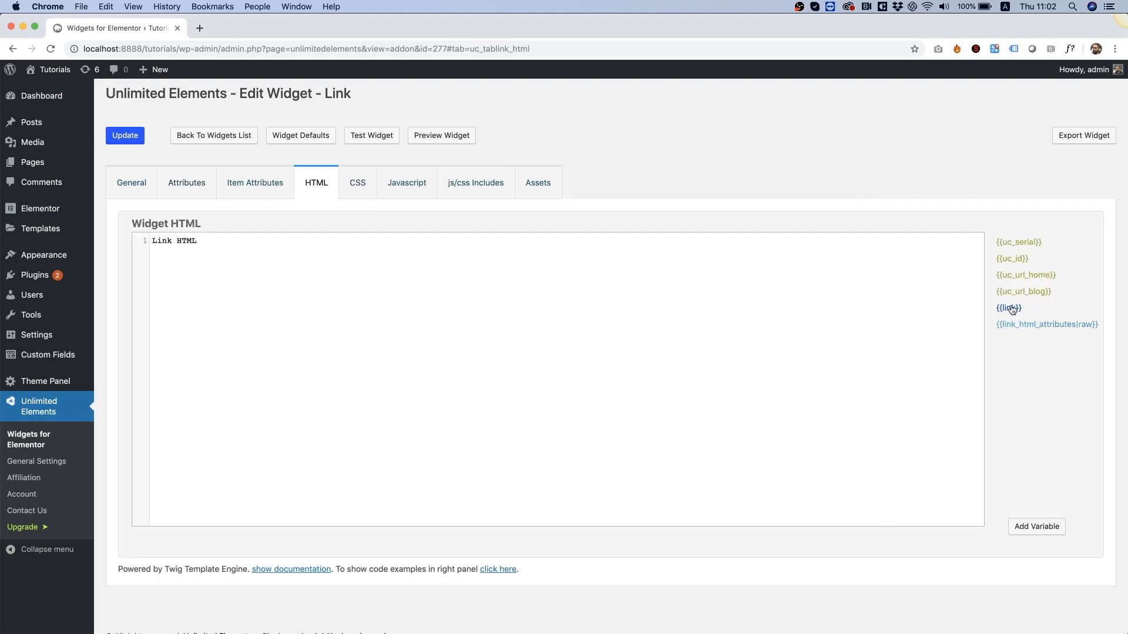
{"action": "mouse_move", "coordinate": [1018, 324]}
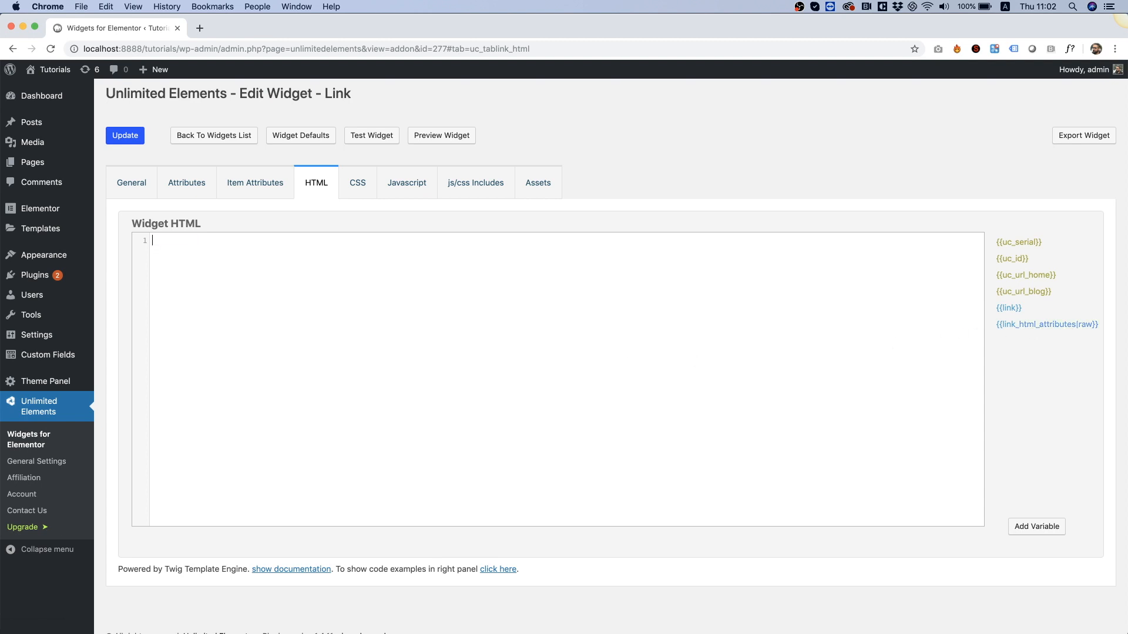
{"action": "type", "text": "<a>"}
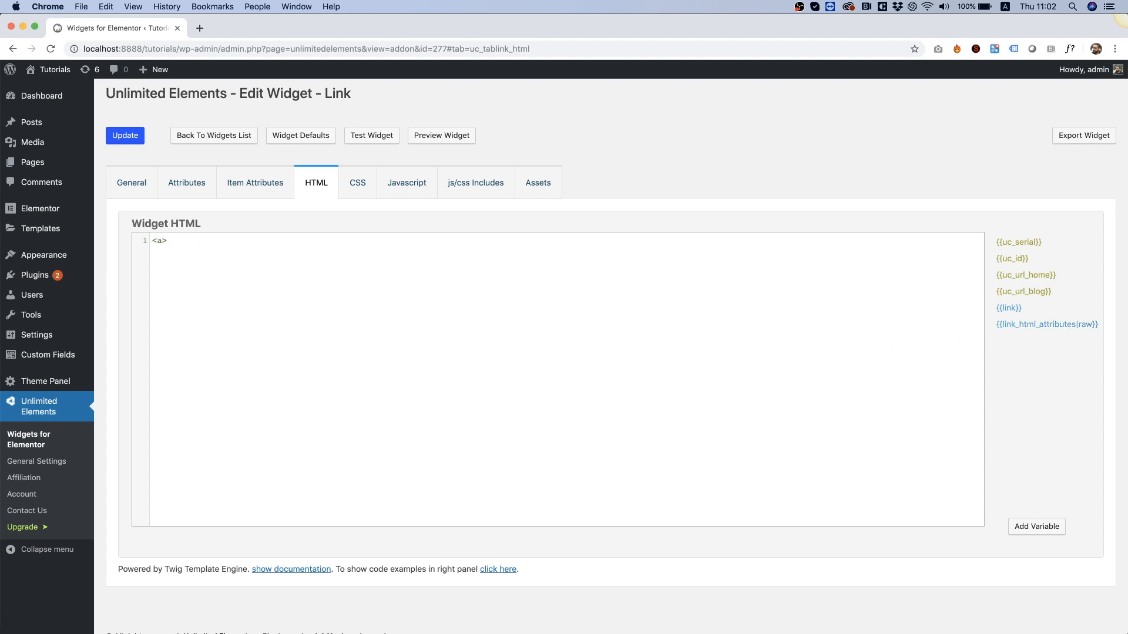
{"action": "left_click", "coordinate": [166, 240]}
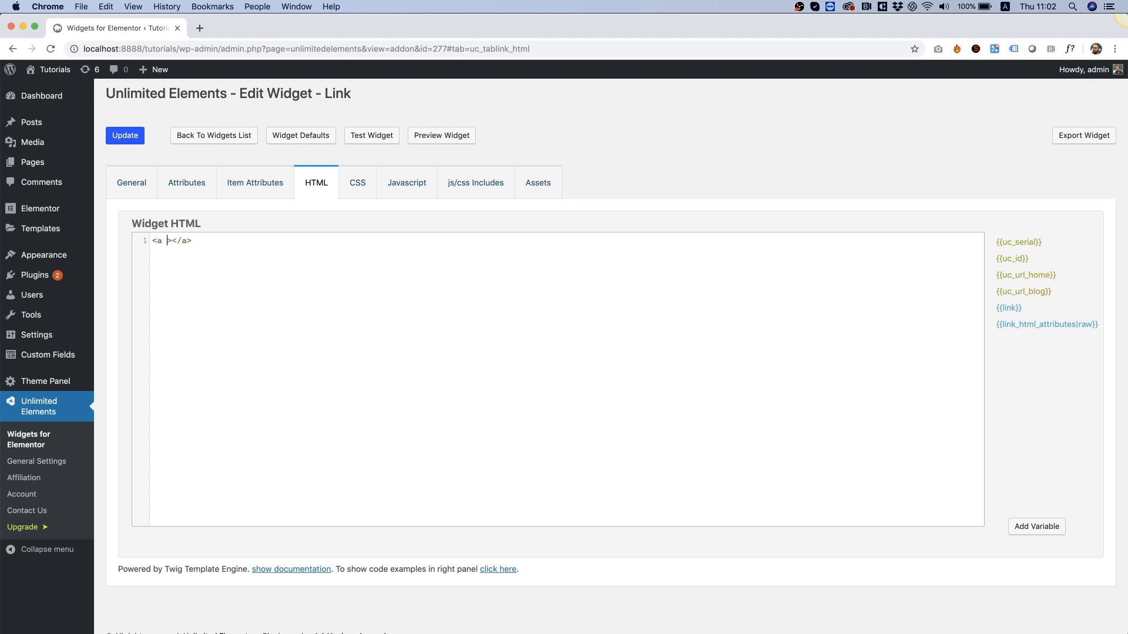
{"action": "type", "text": "href"}
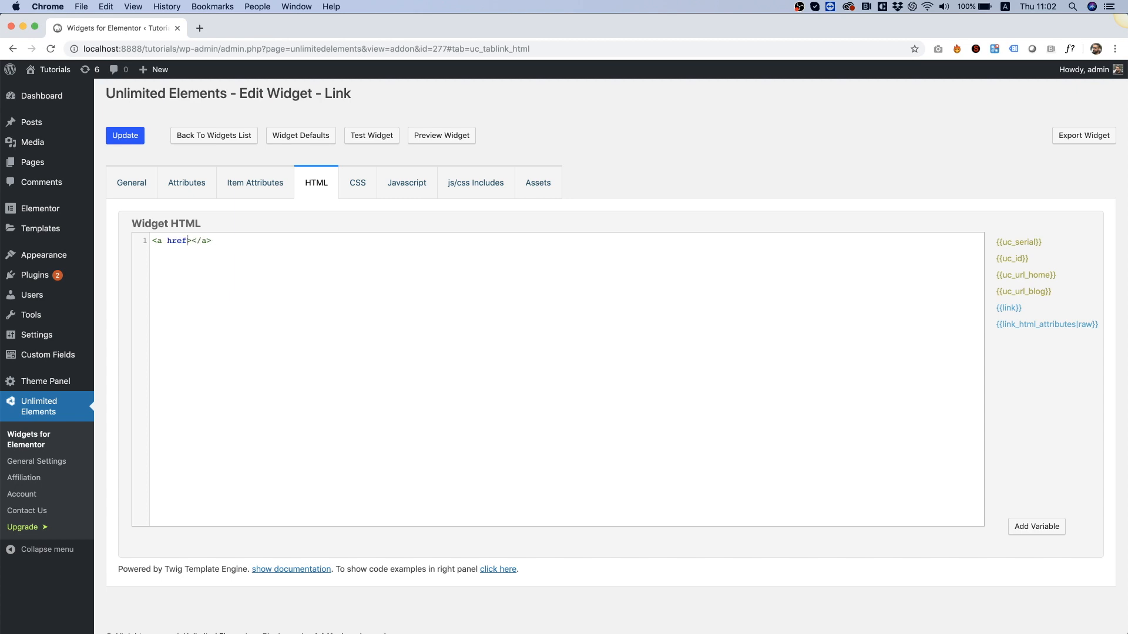
{"action": "type", "text": "=\"\""}
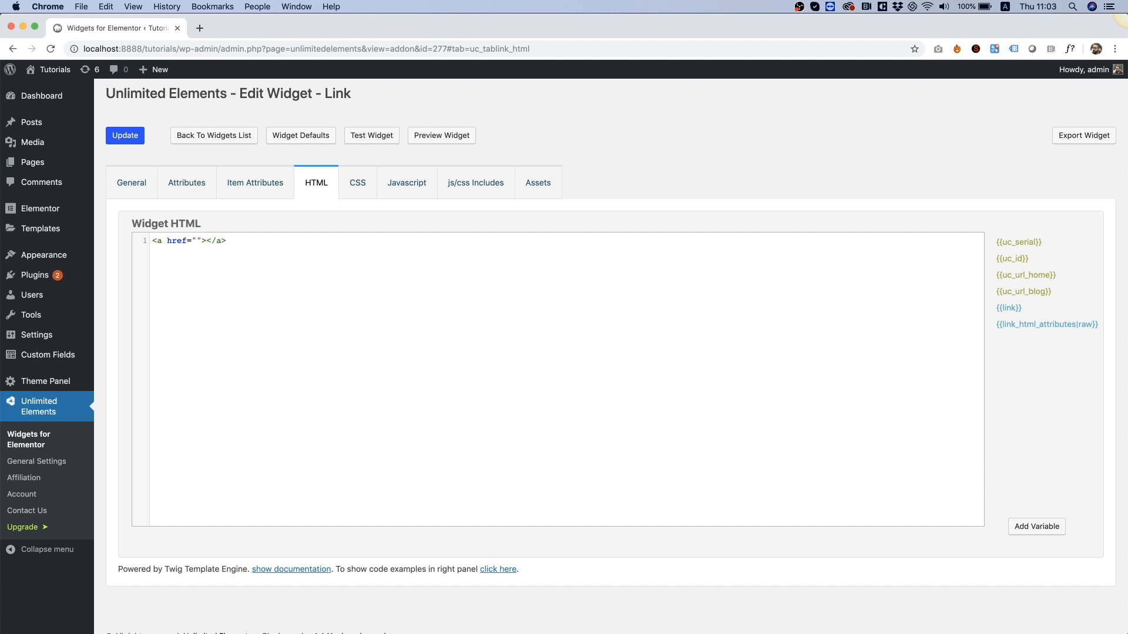
{"action": "left_click", "coordinate": [1009, 308]}
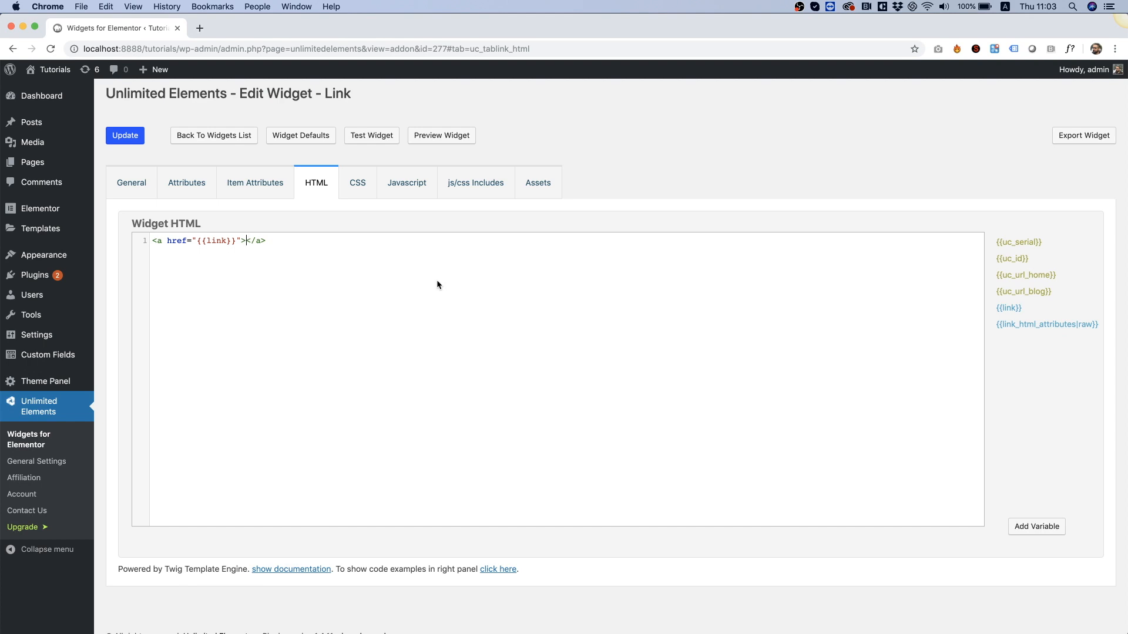
{"action": "type", "text": "Link Text"}
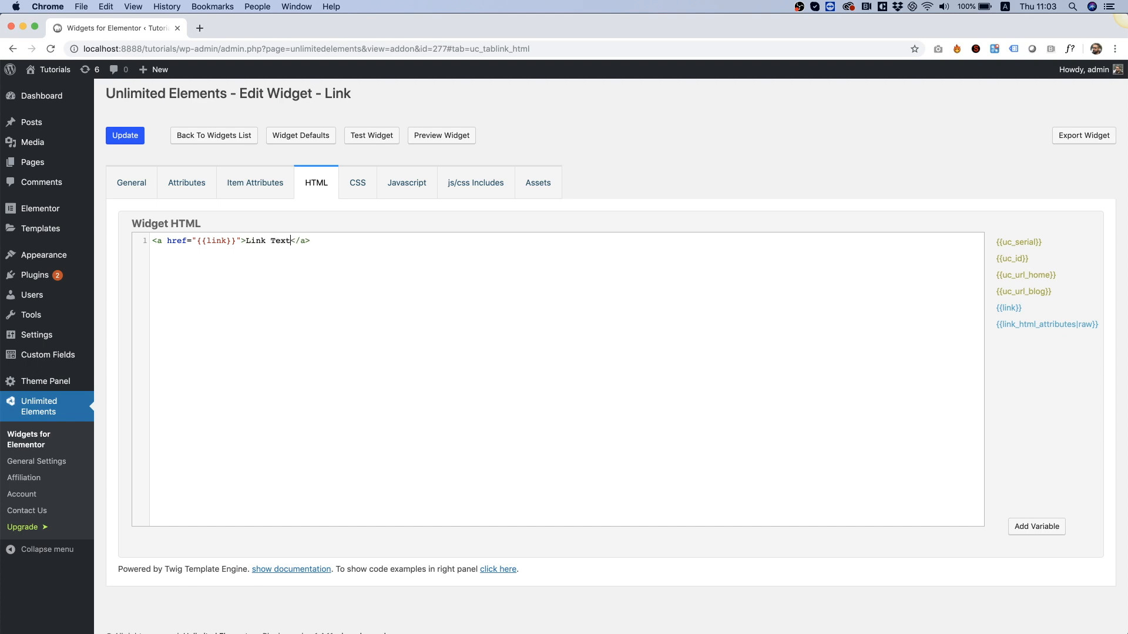
Insert {{link_html_attributes|raw}} into the anchor's opening tag after the href.
{"action": "left_click", "coordinate": [310, 240]}
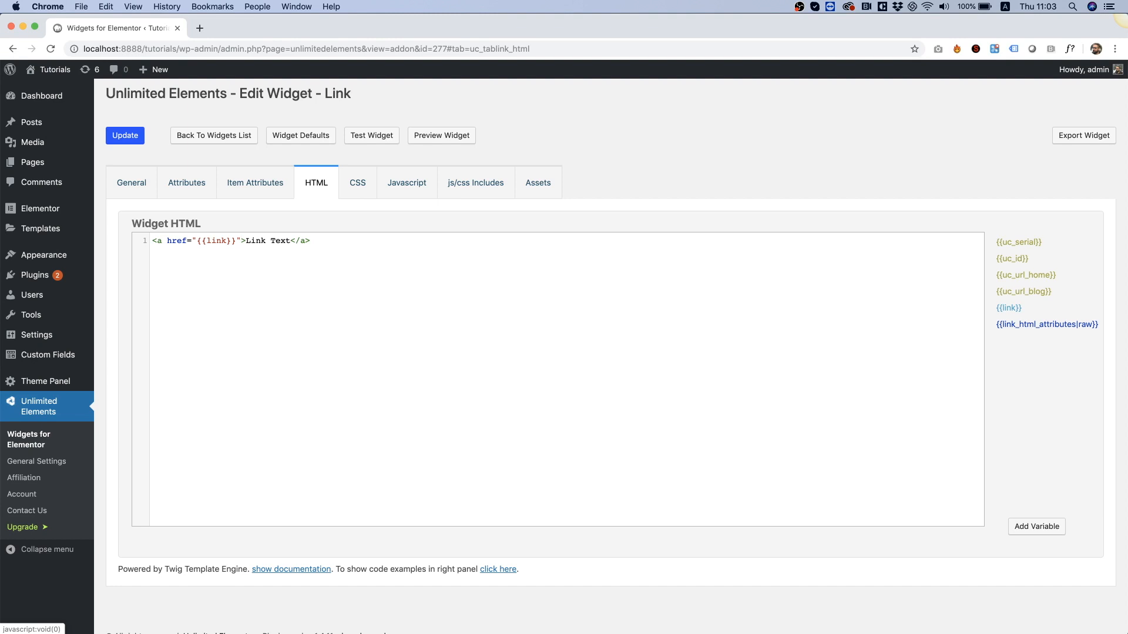
{"action": "left_click", "coordinate": [240, 240]}
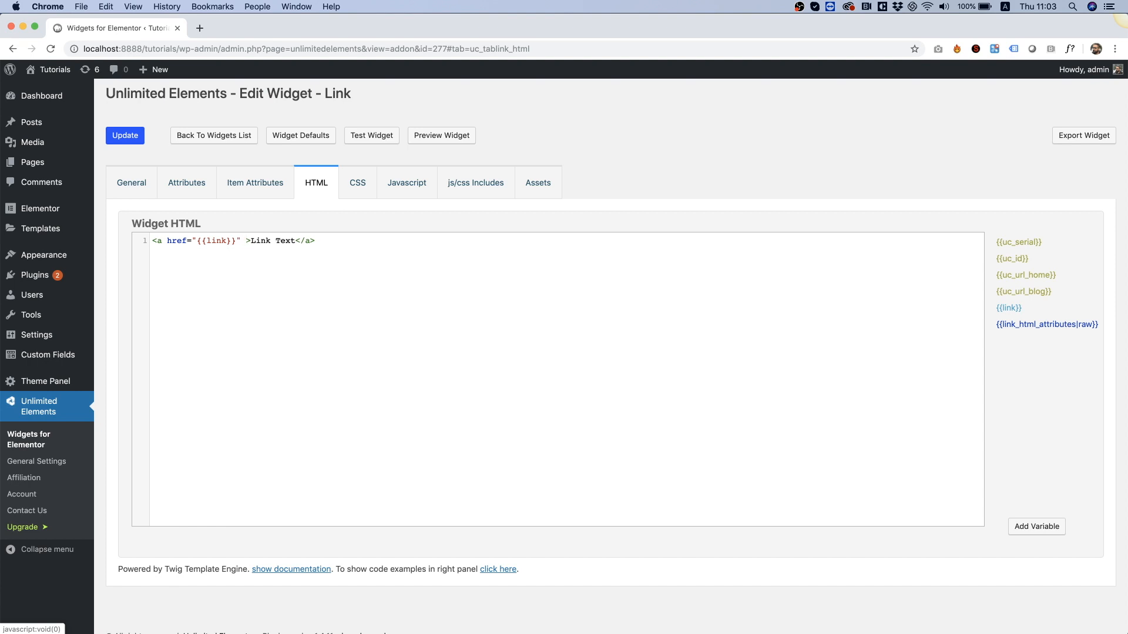
{"action": "left_click", "coordinate": [1046, 324]}
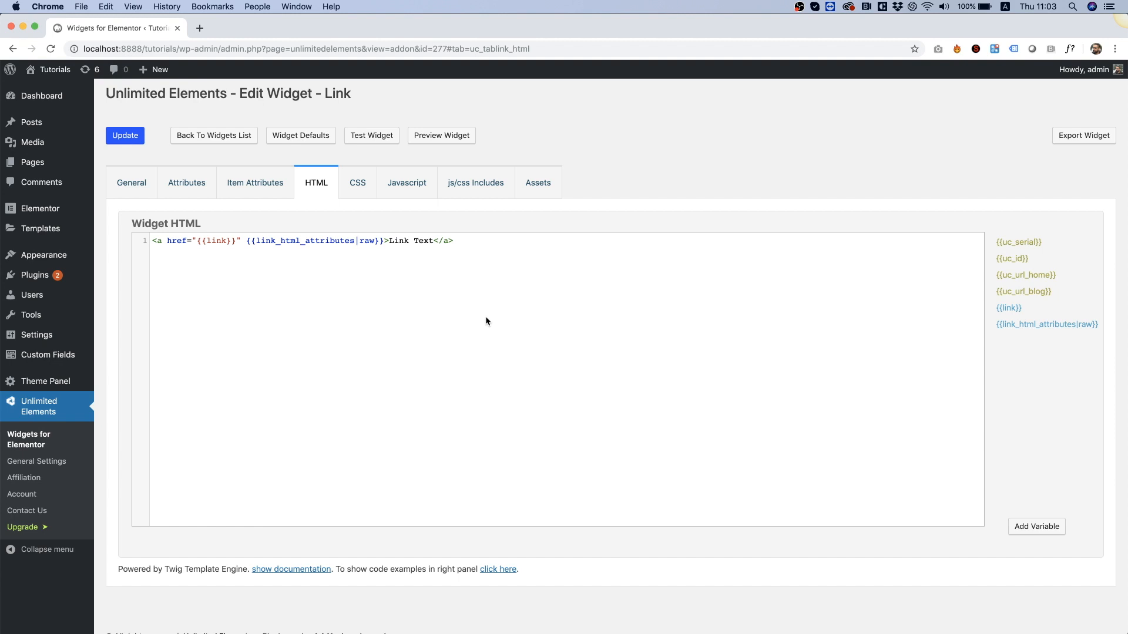
Save the widget, create a new Elementor page, and search 'link' in the Elements panel.
{"action": "left_click", "coordinate": [125, 135]}
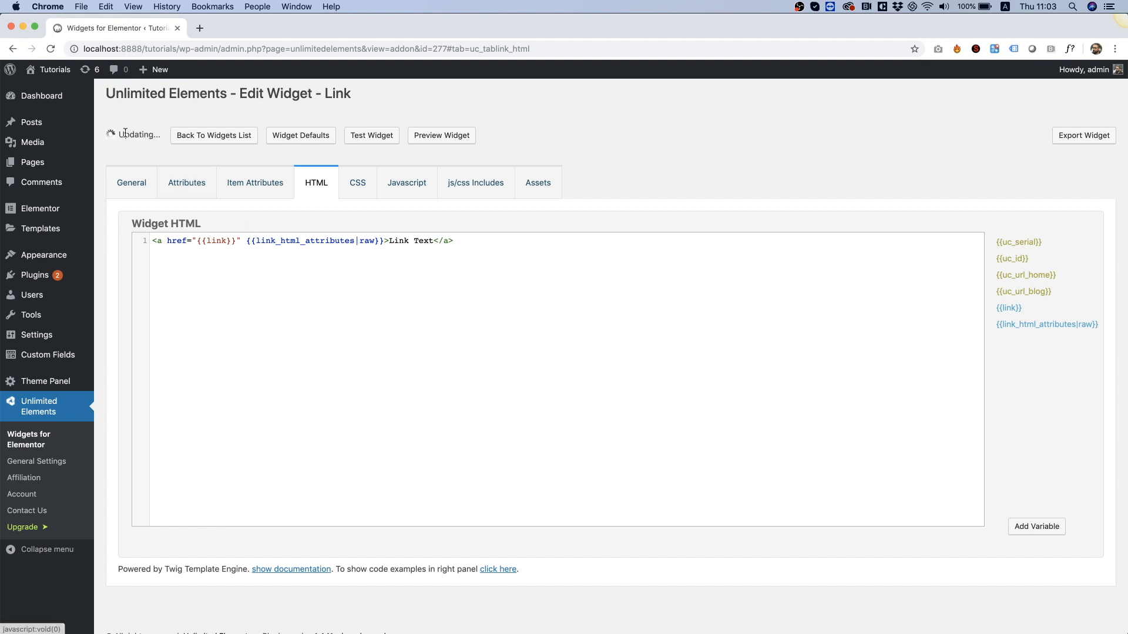
{"action": "mouse_move", "coordinate": [40, 255]}
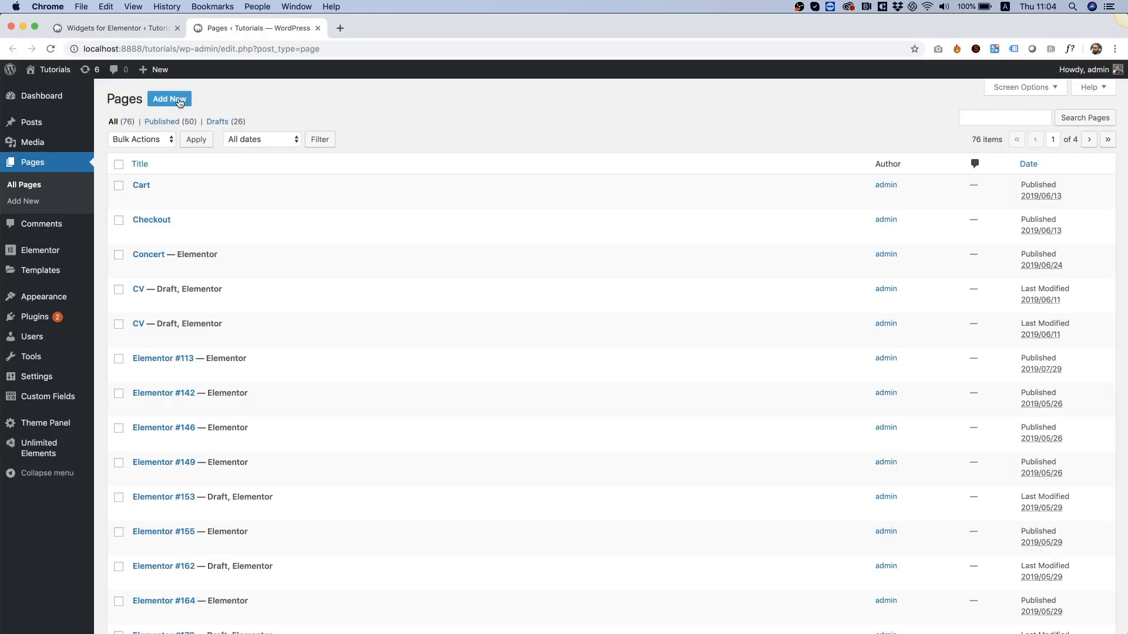
{"action": "left_click", "coordinate": [169, 99]}
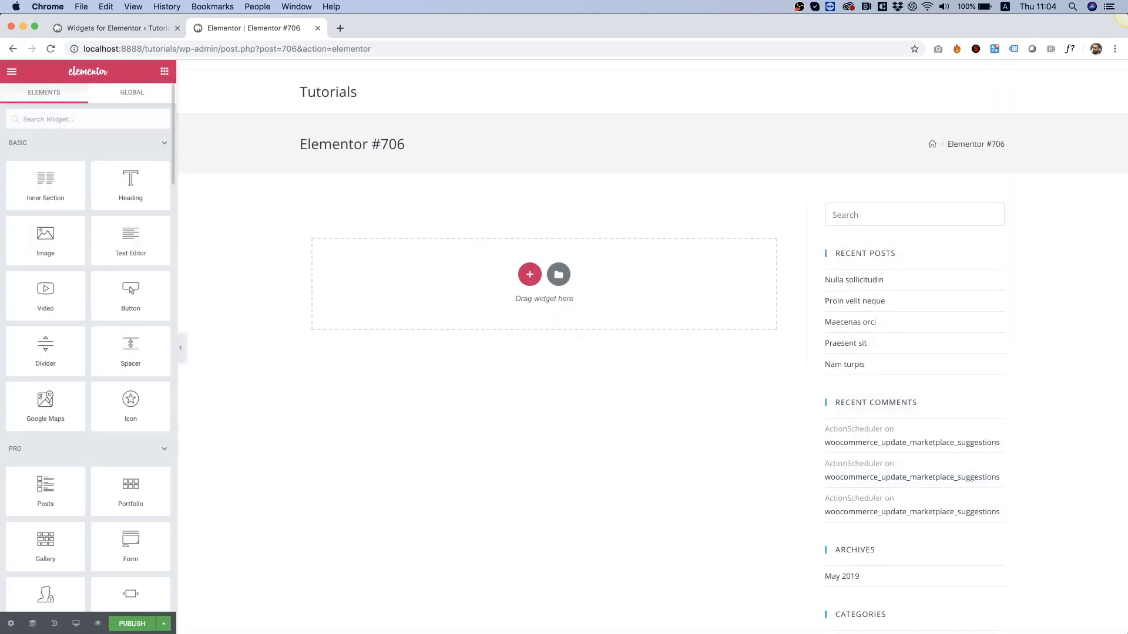
{"action": "type", "text": "link"}
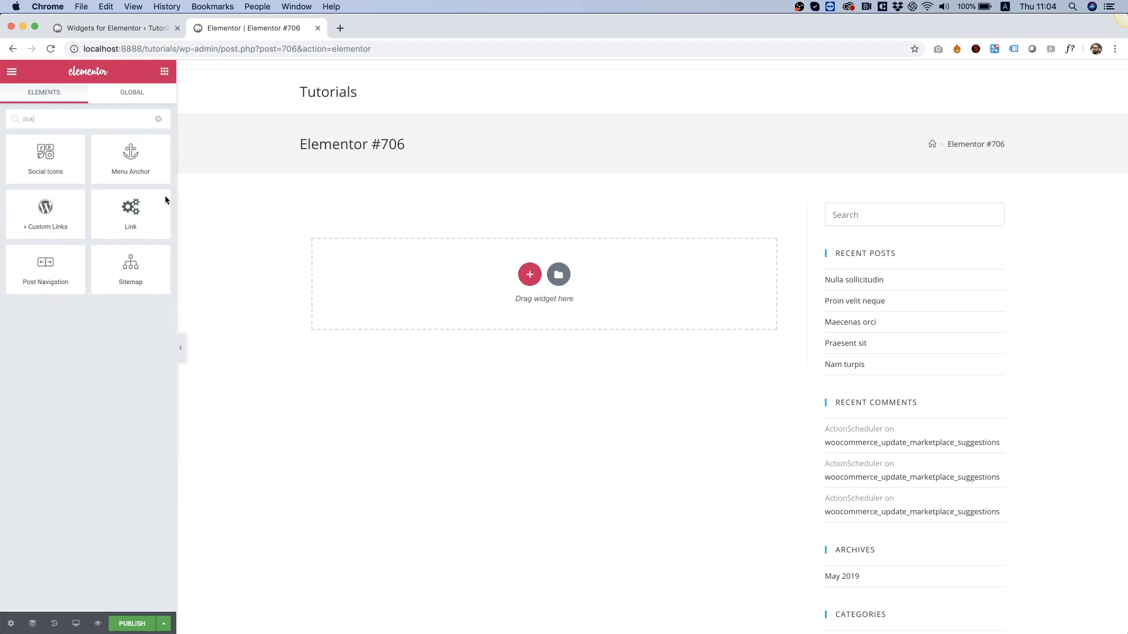
{"action": "mouse_move", "coordinate": [131, 213]}
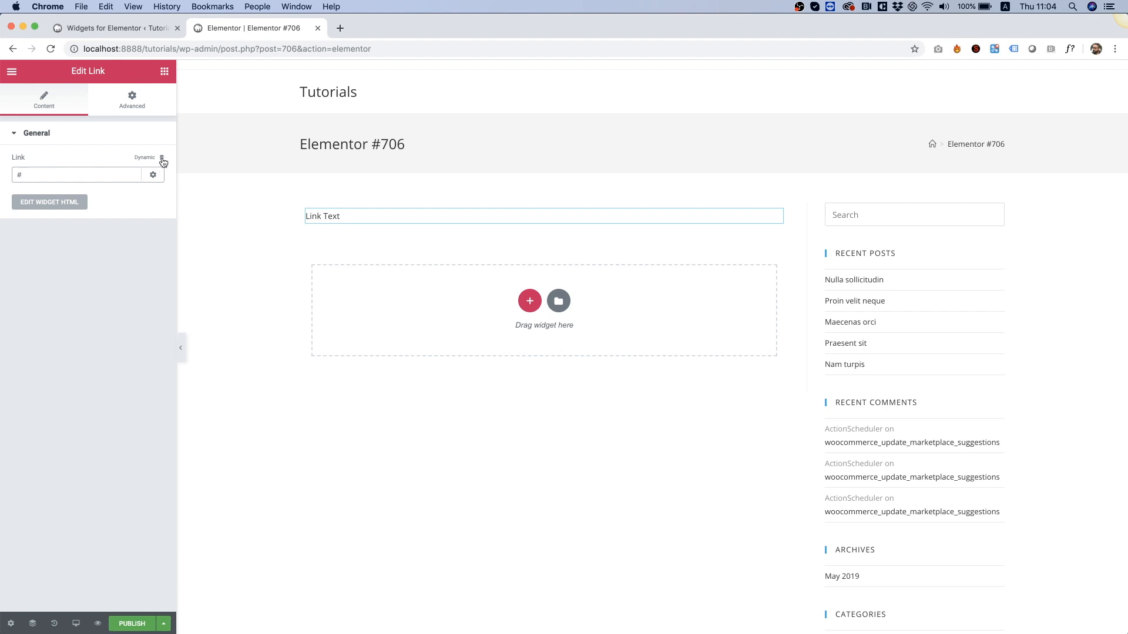
{"action": "left_click", "coordinate": [152, 175]}
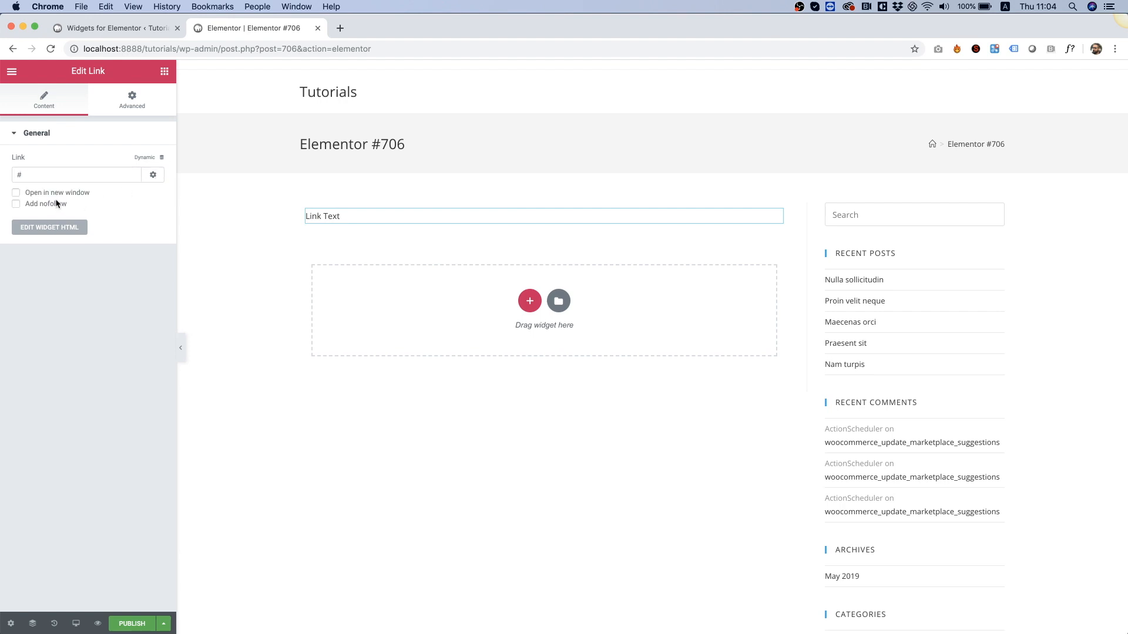
{"action": "mouse_move", "coordinate": [72, 197]}
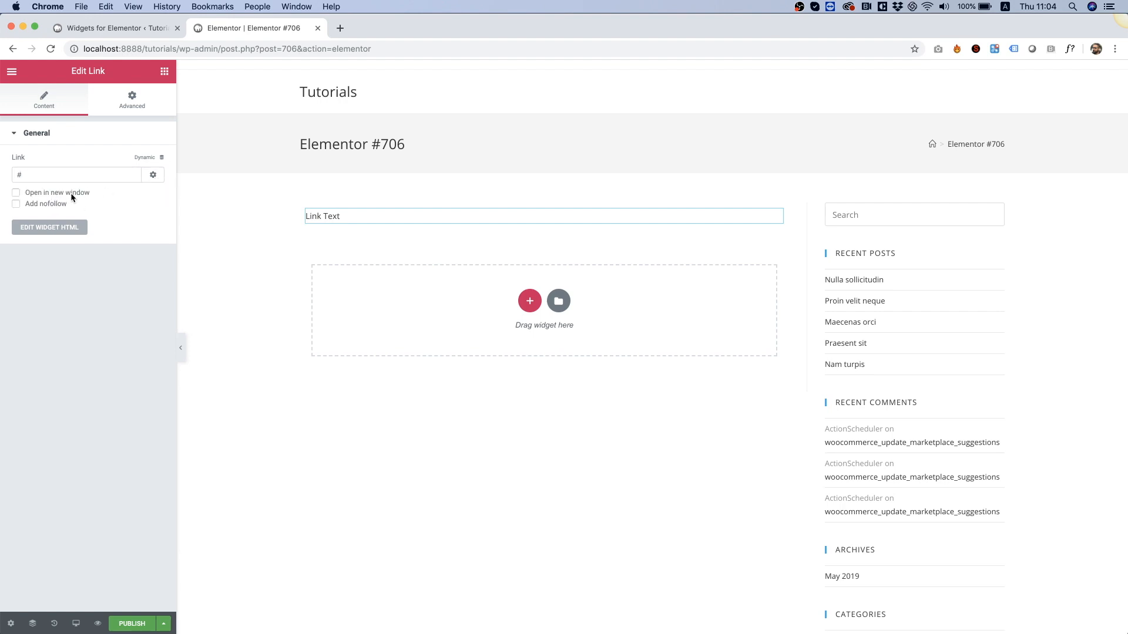
{"action": "left_click", "coordinate": [15, 192]}
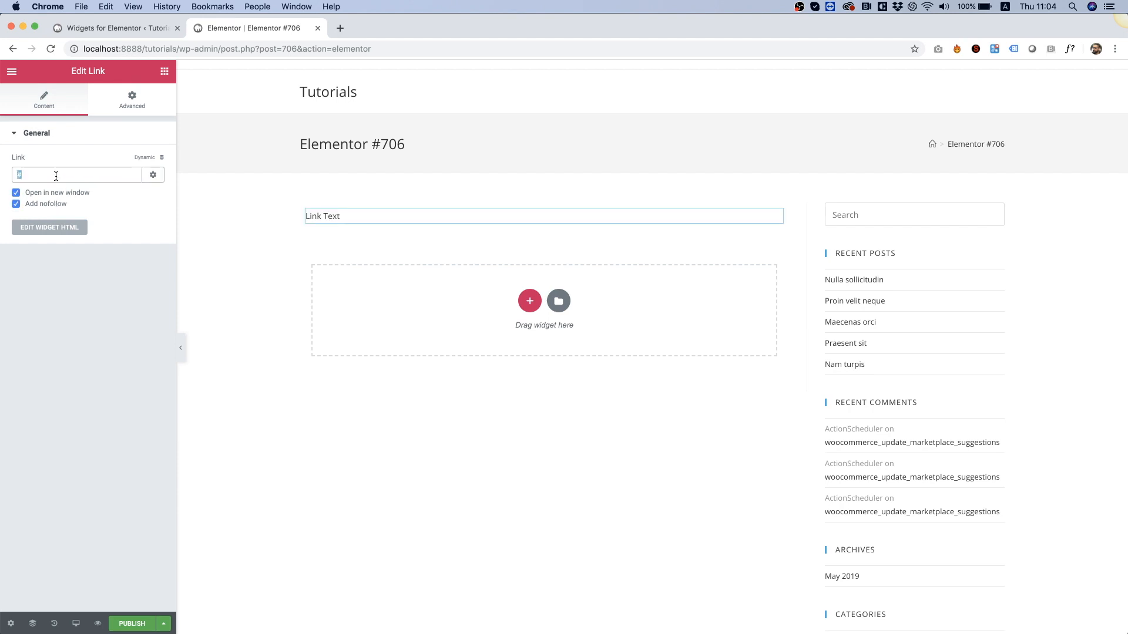
{"action": "type", "text": "http://www.google."}
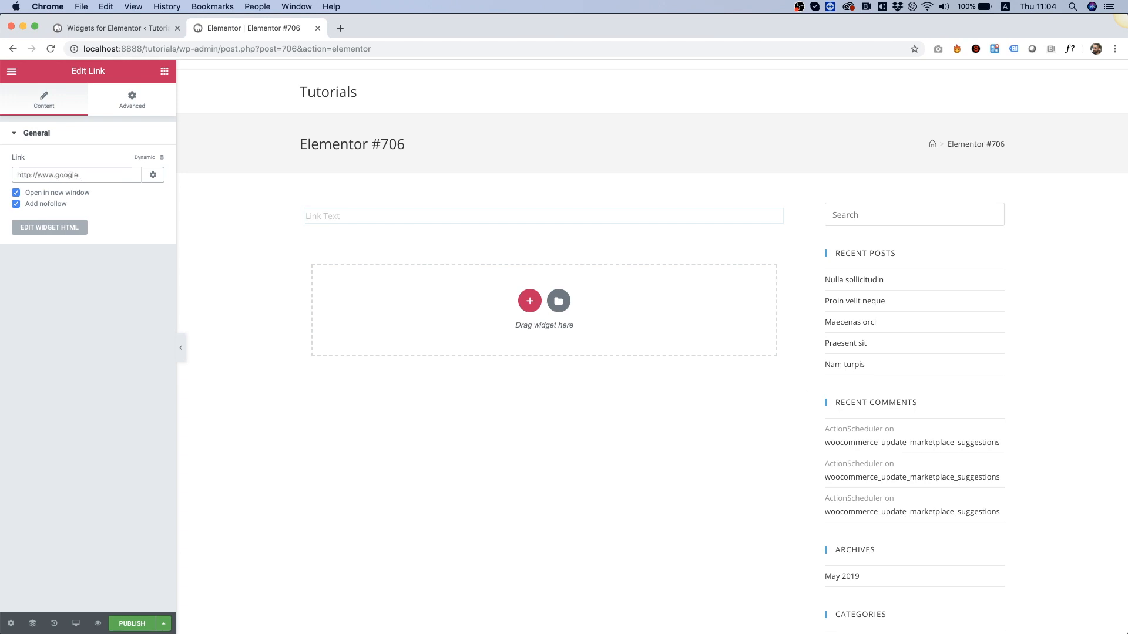
{"action": "type", "text": "com"}
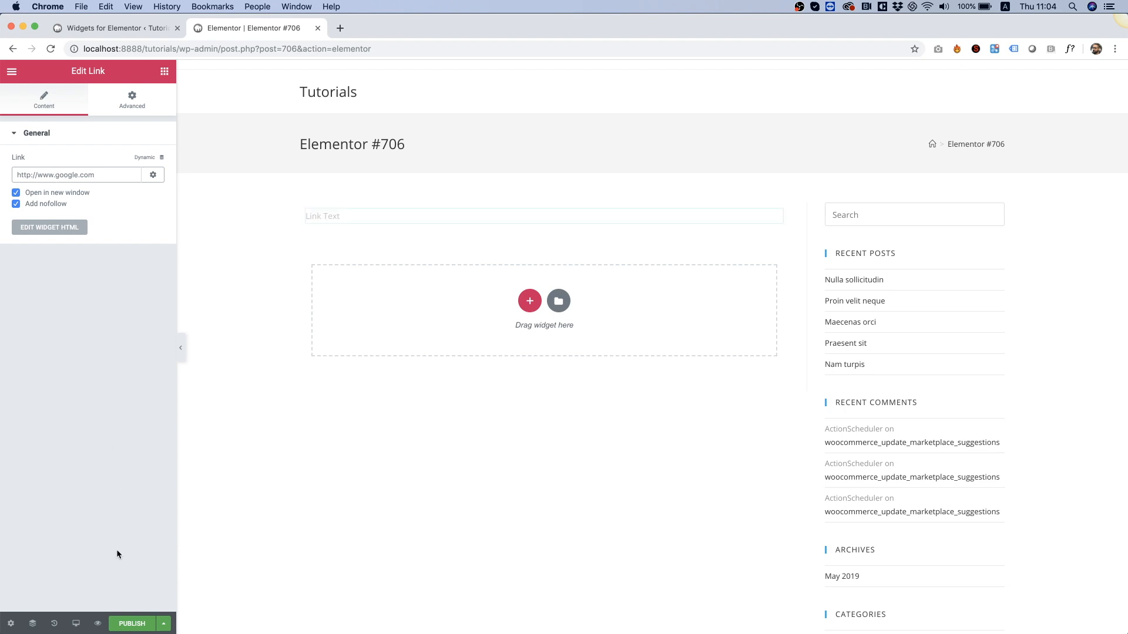
Publish the page and view it to follow the link.
{"action": "left_click", "coordinate": [130, 624]}
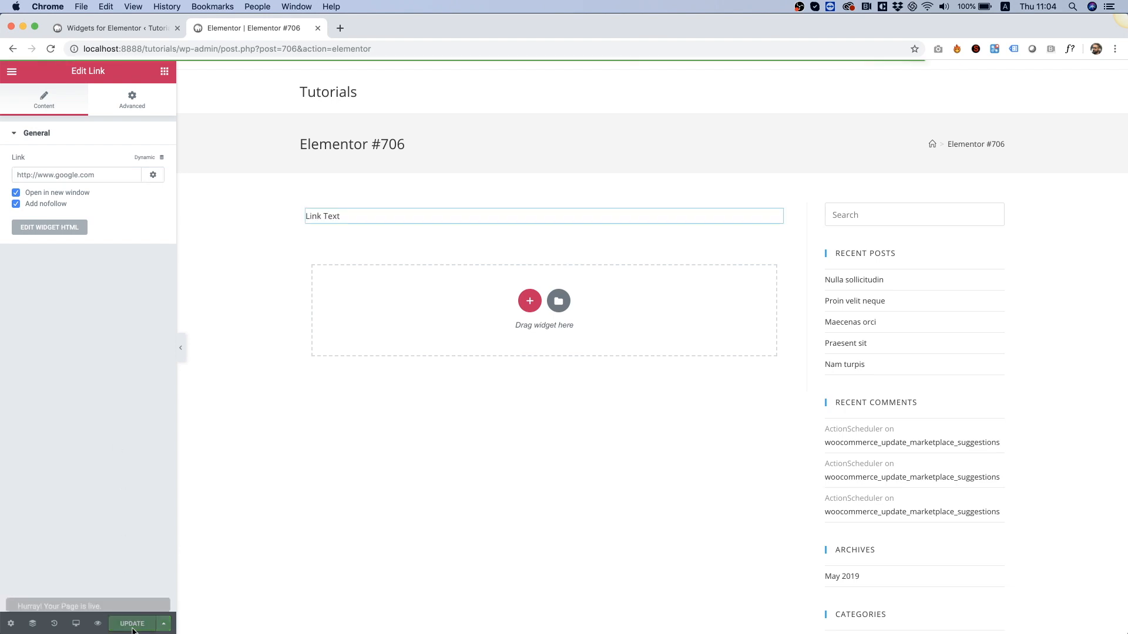
{"action": "left_click", "coordinate": [97, 624]}
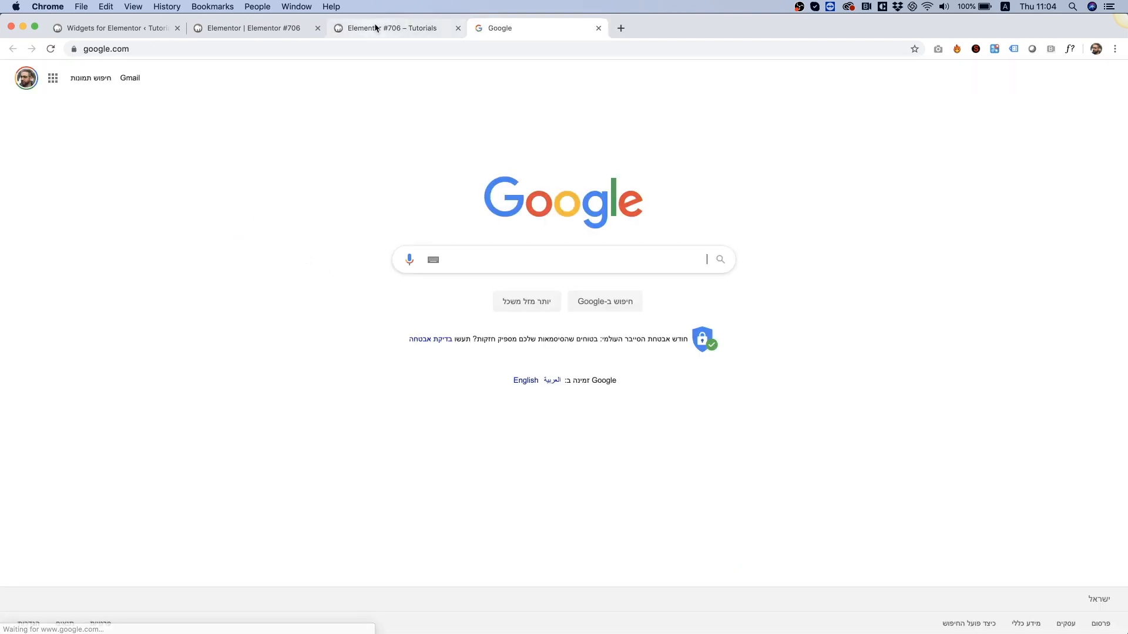
Turn off 'Open in new window' for the link and update the page.
{"action": "left_click", "coordinate": [251, 29]}
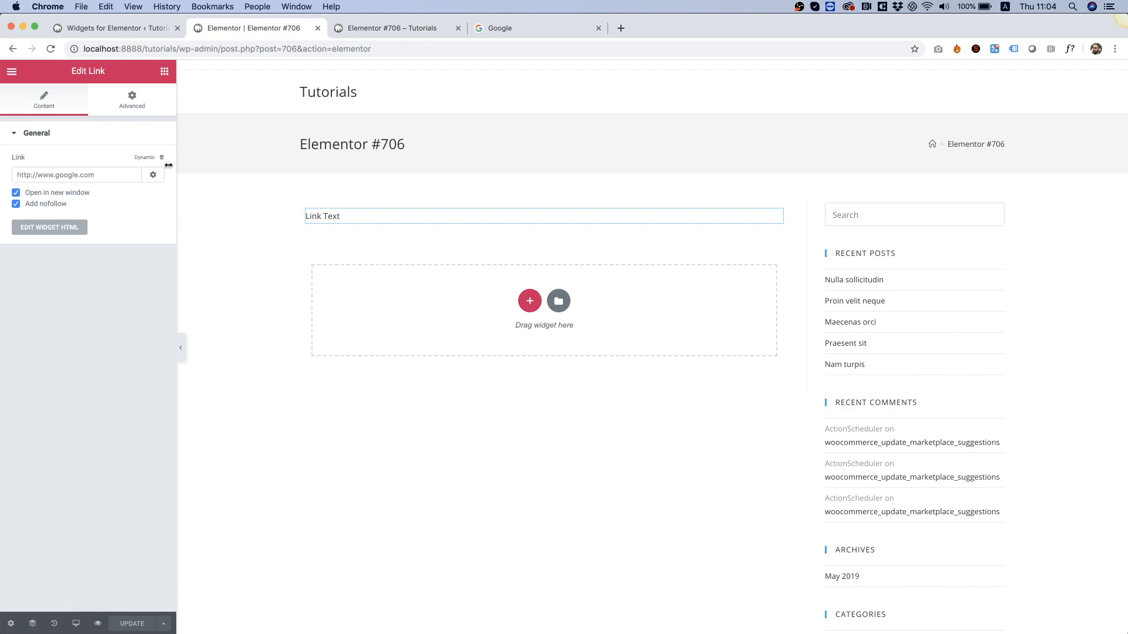
{"action": "left_click", "coordinate": [16, 191]}
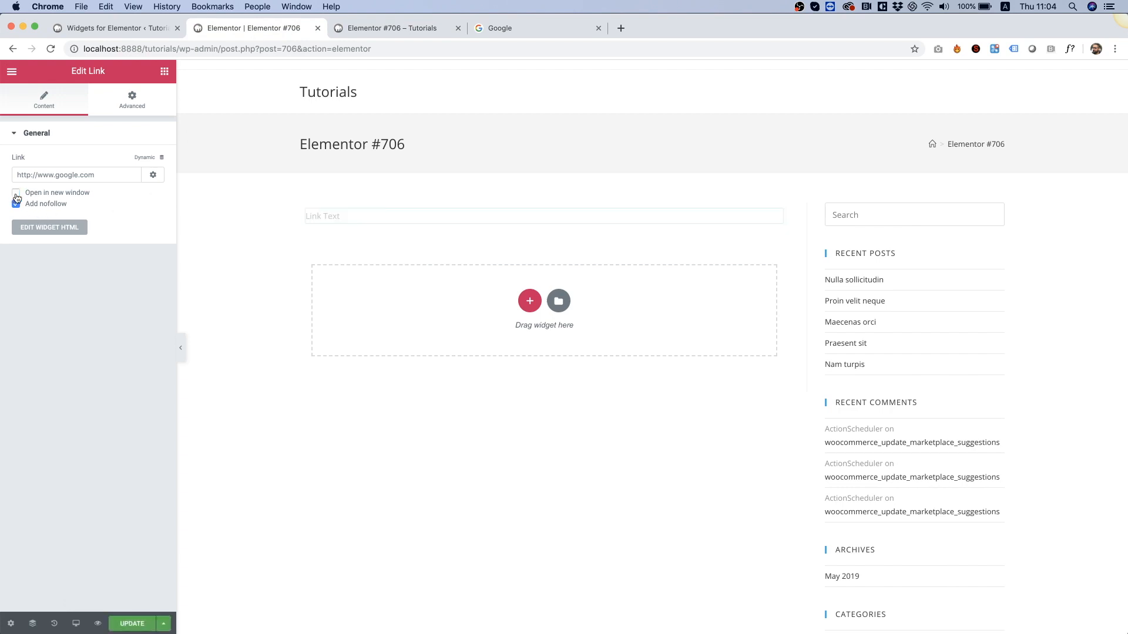
{"action": "left_click", "coordinate": [15, 203]}
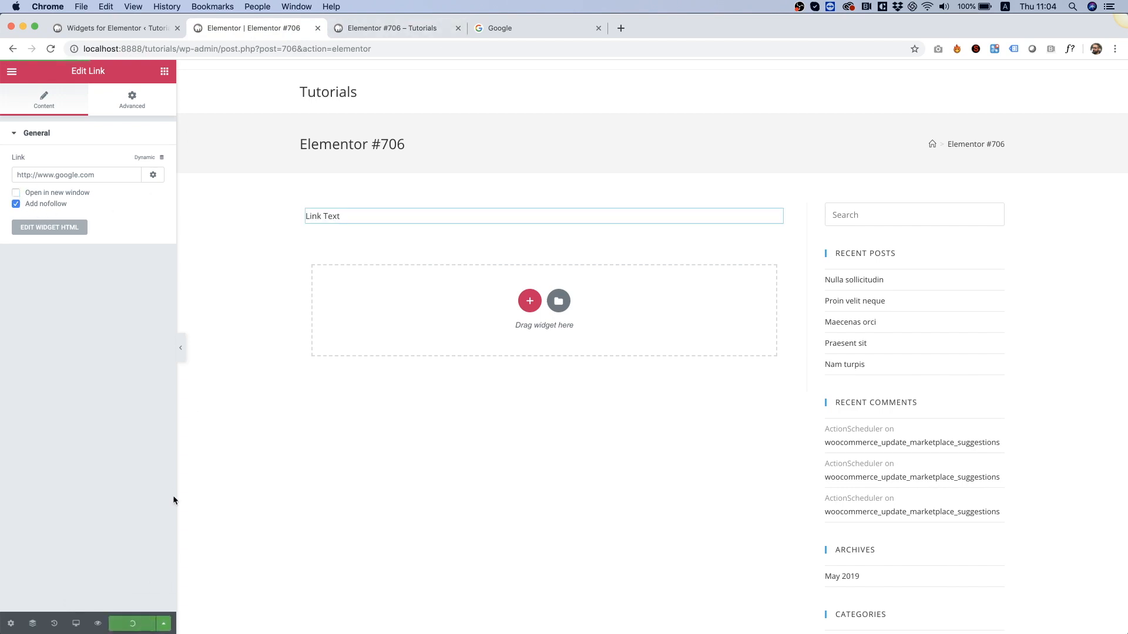
Reload the preview and inspect the rendered Link Text anchor's HTML.
{"action": "left_click", "coordinate": [390, 28]}
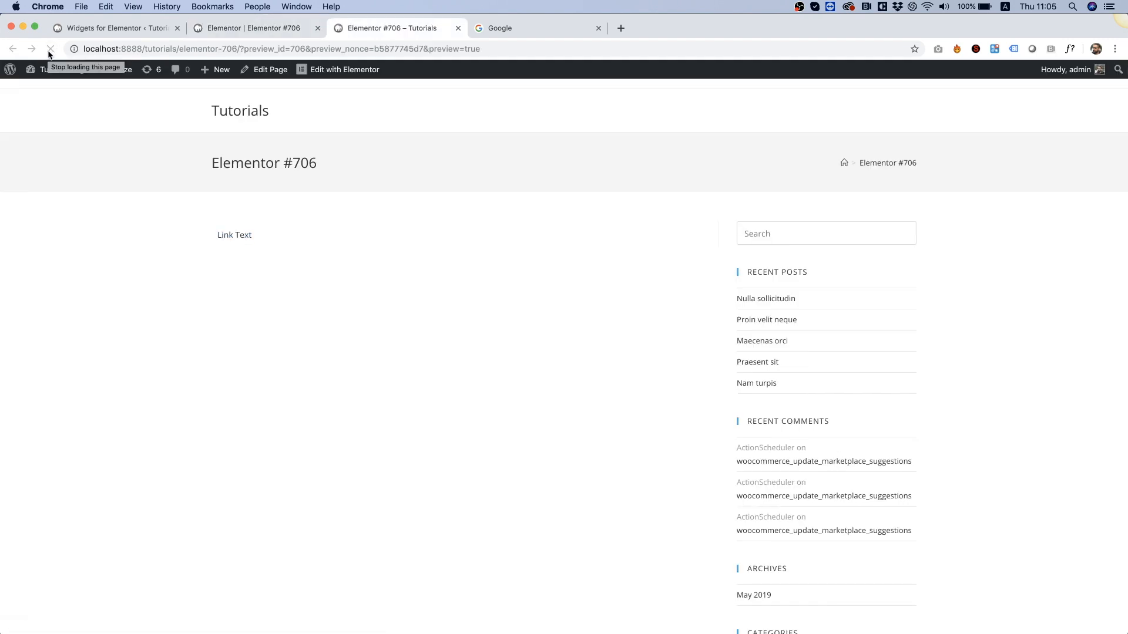
{"action": "left_click", "coordinate": [51, 48]}
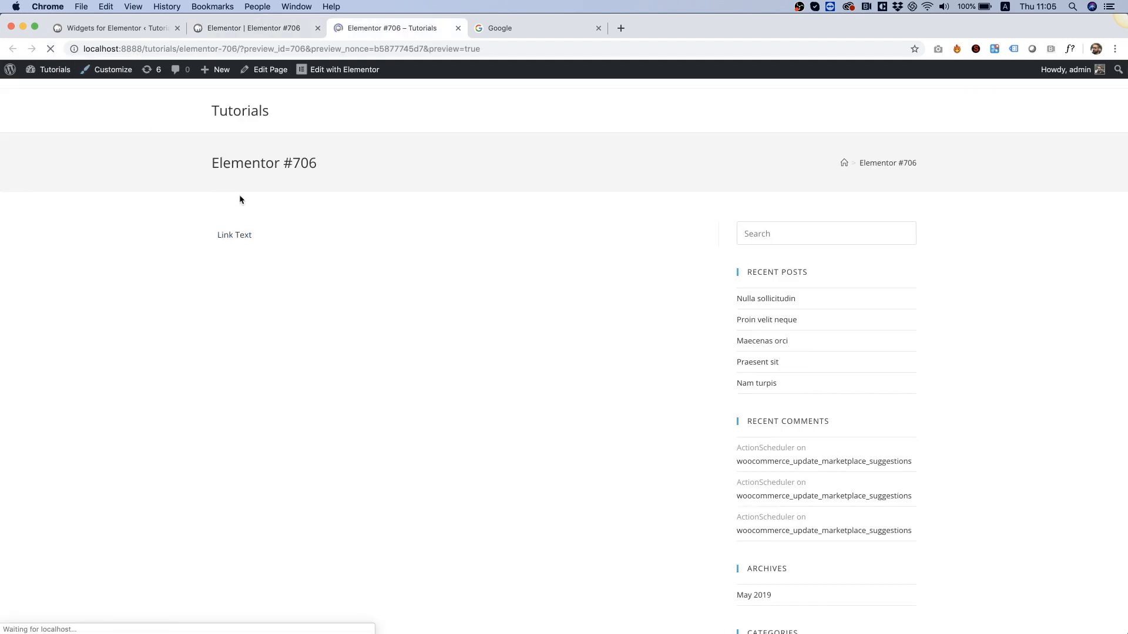
{"action": "left_click", "coordinate": [390, 28]}
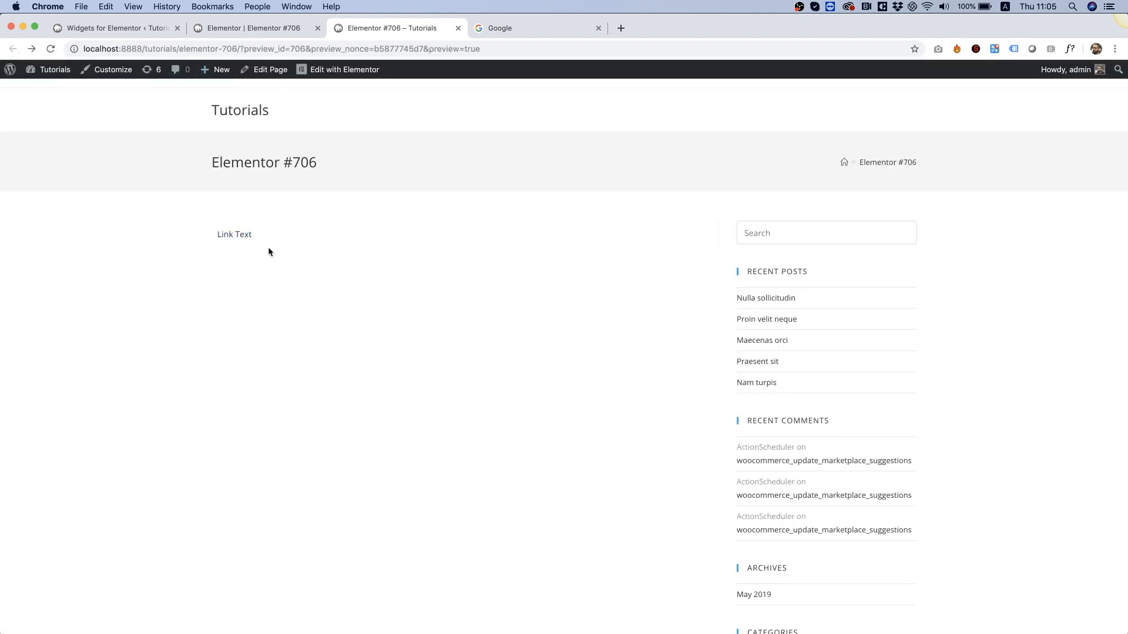
{"action": "right_click", "coordinate": [235, 234]}
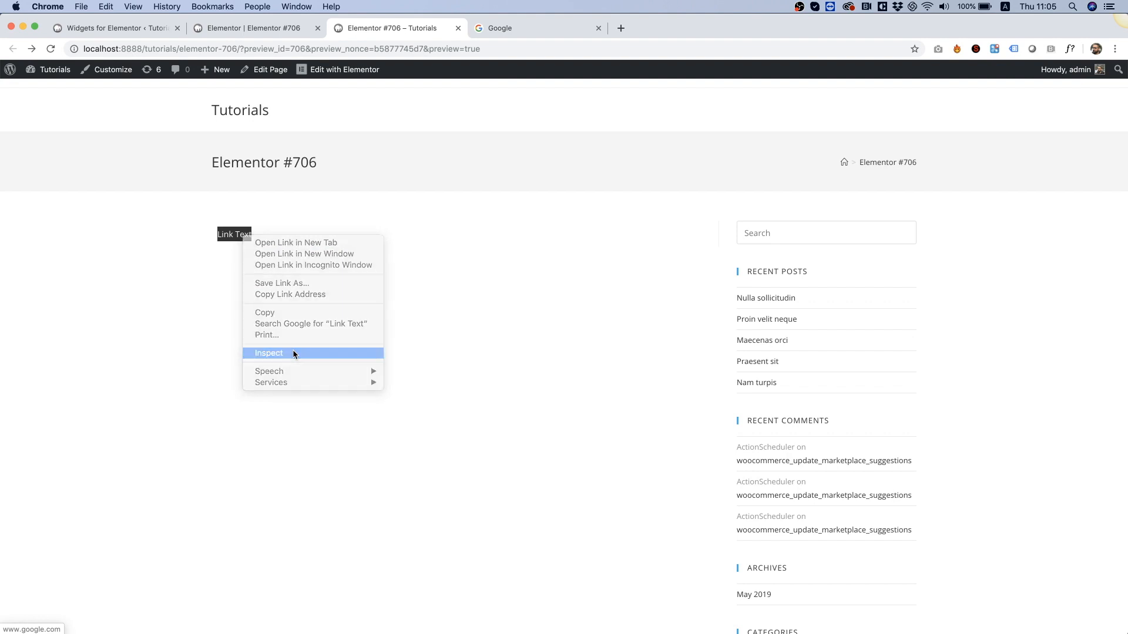
{"action": "left_click", "coordinate": [269, 352]}
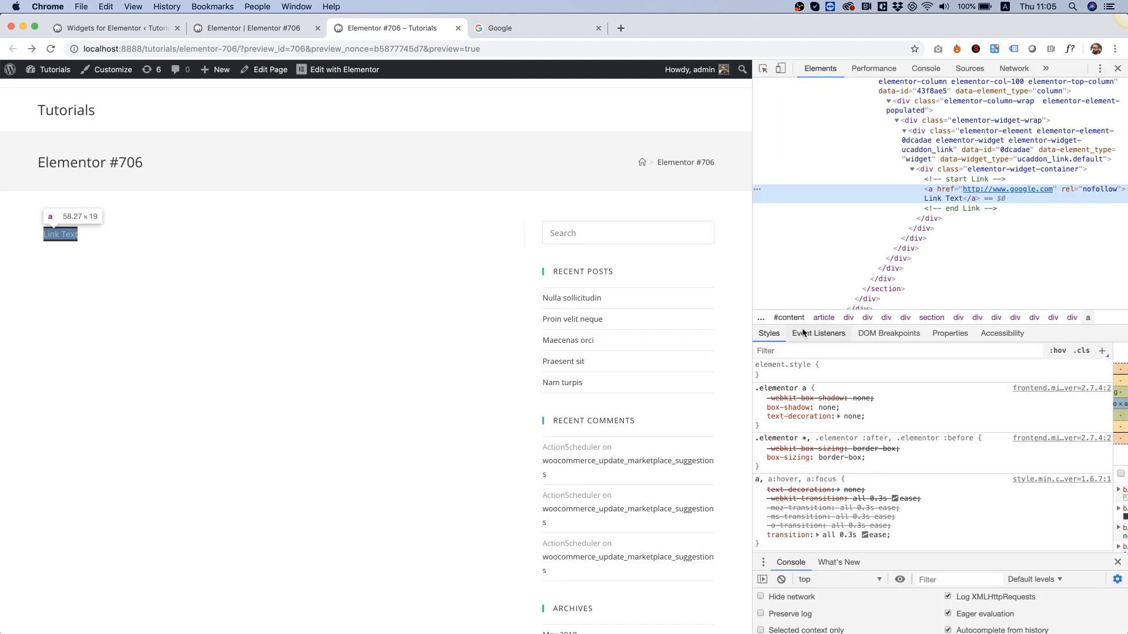
{"action": "mouse_move", "coordinate": [1075, 196]}
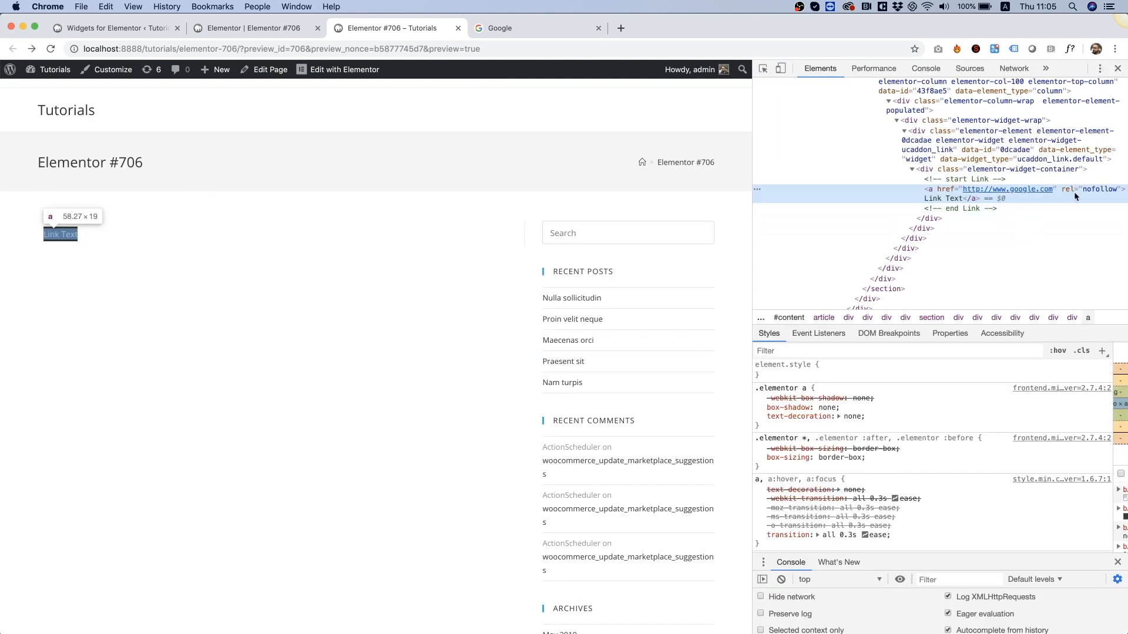
{"action": "mouse_move", "coordinate": [315, 108]}
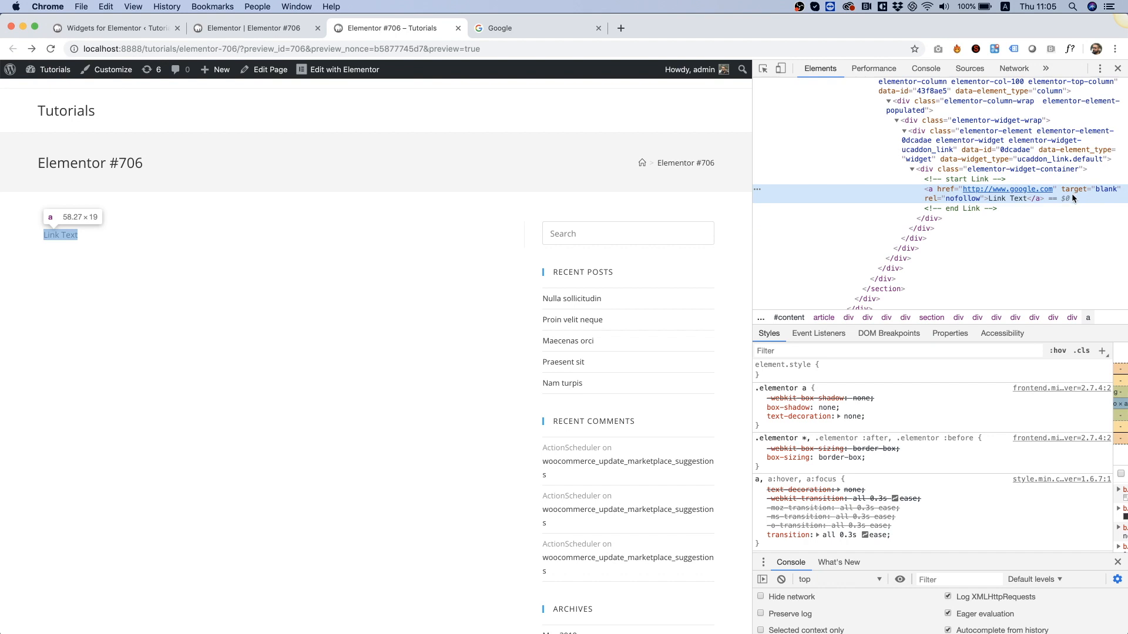
{"action": "mouse_move", "coordinate": [1071, 199]}
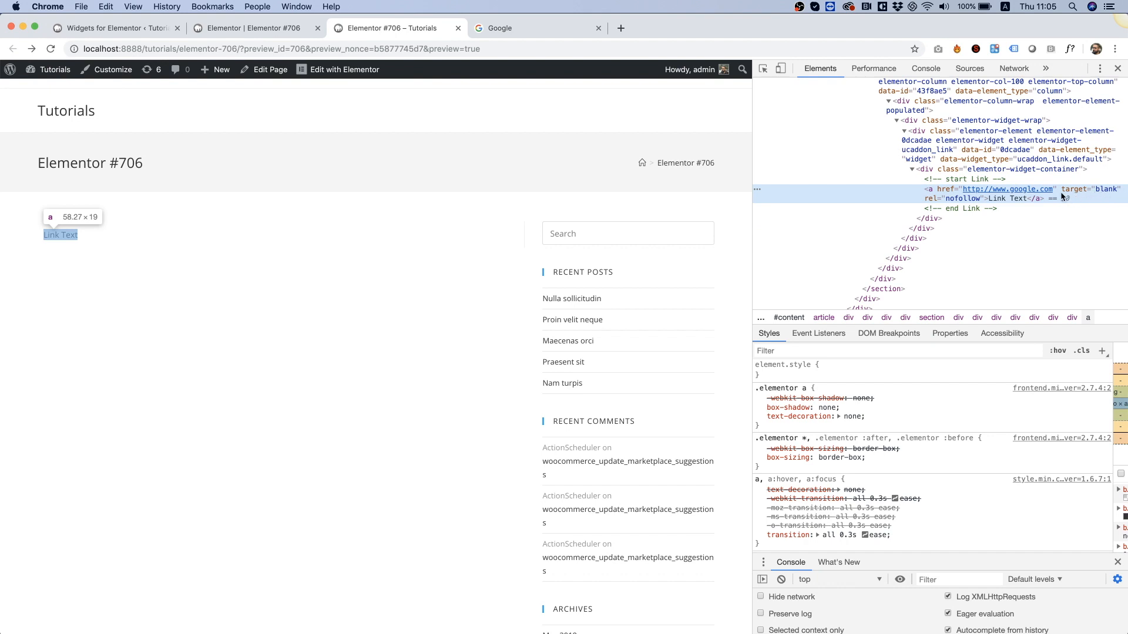
{"action": "mouse_move", "coordinate": [242, 312]}
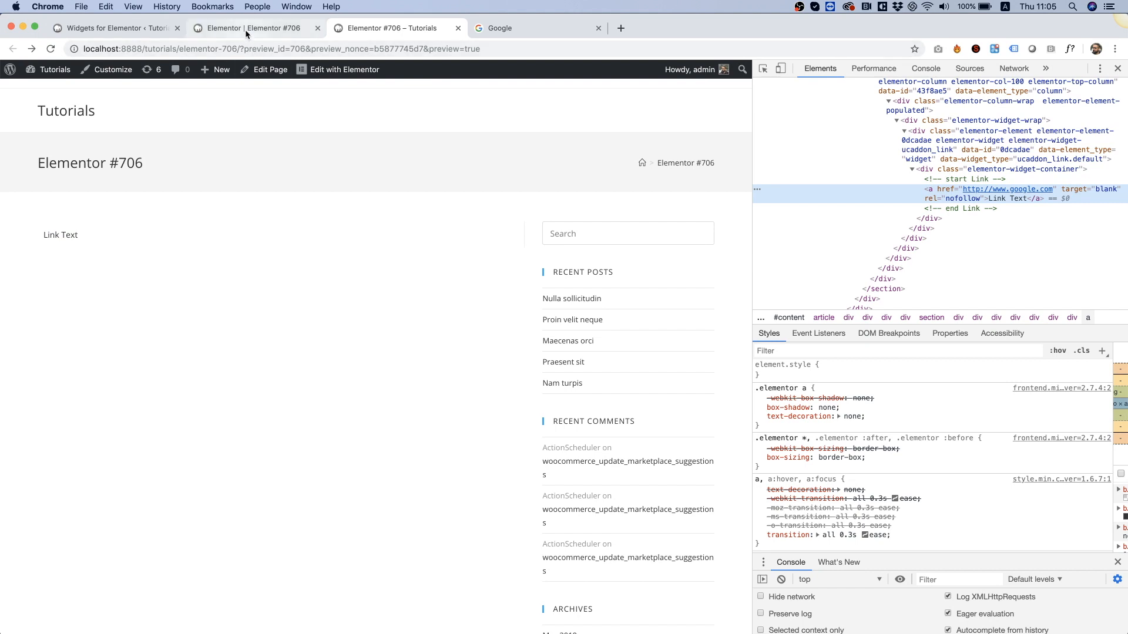
{"action": "mouse_move", "coordinate": [248, 27]}
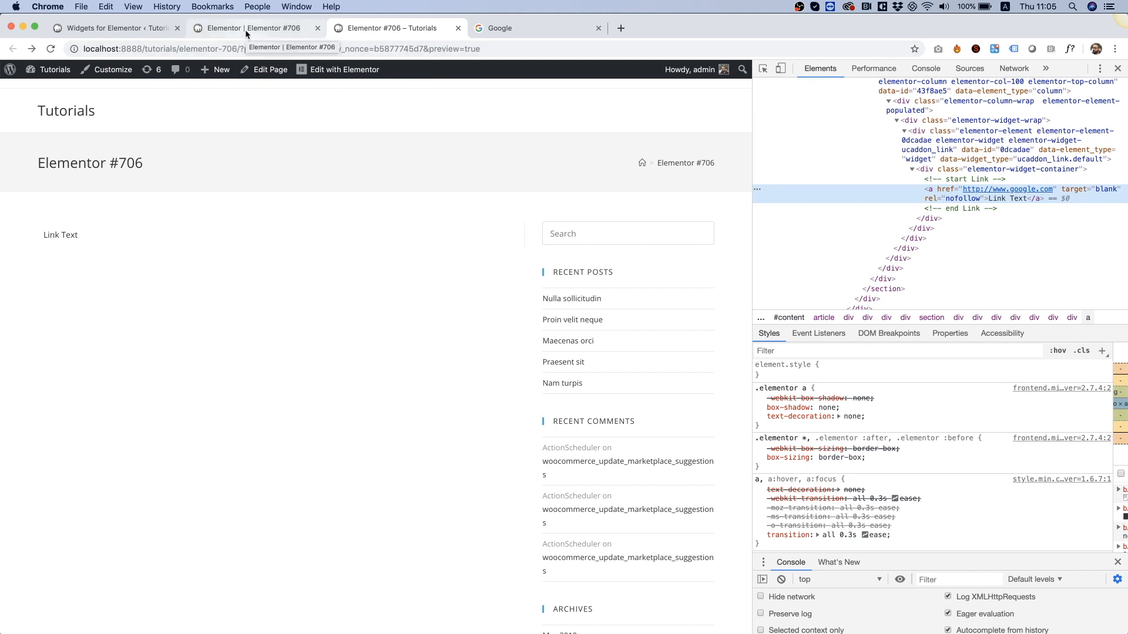